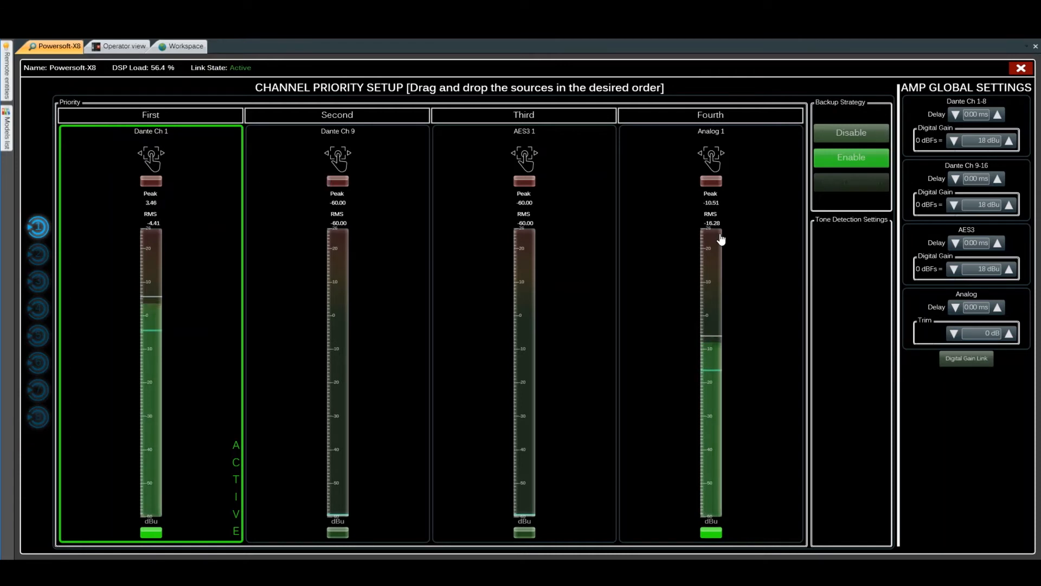
mouse_move(1004, 287)
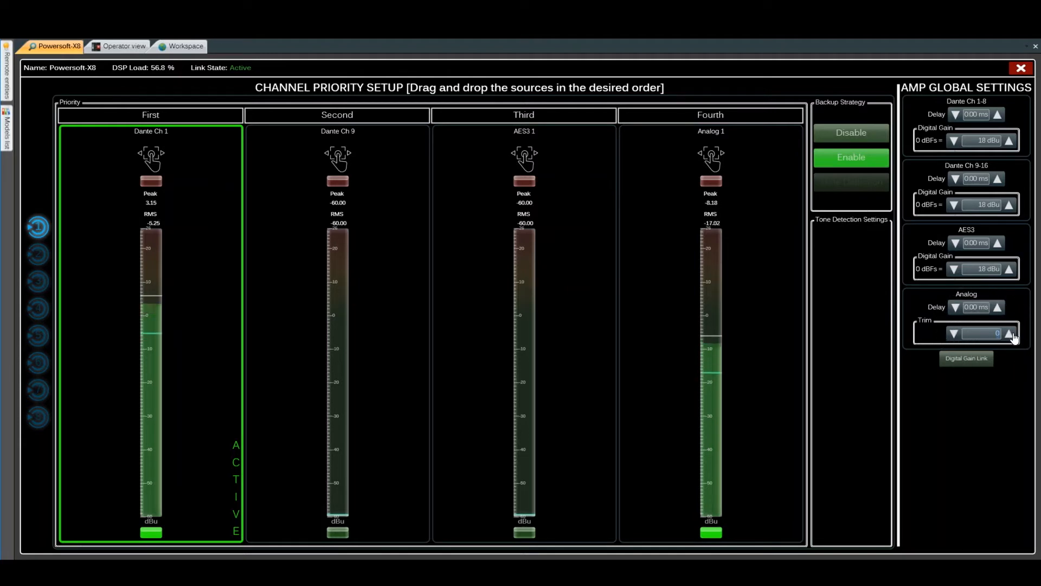
Step: Place Analog 1 as the second priority source after Dante Ch 1, swapping with Dante Ch 9
left_click(1009, 333)
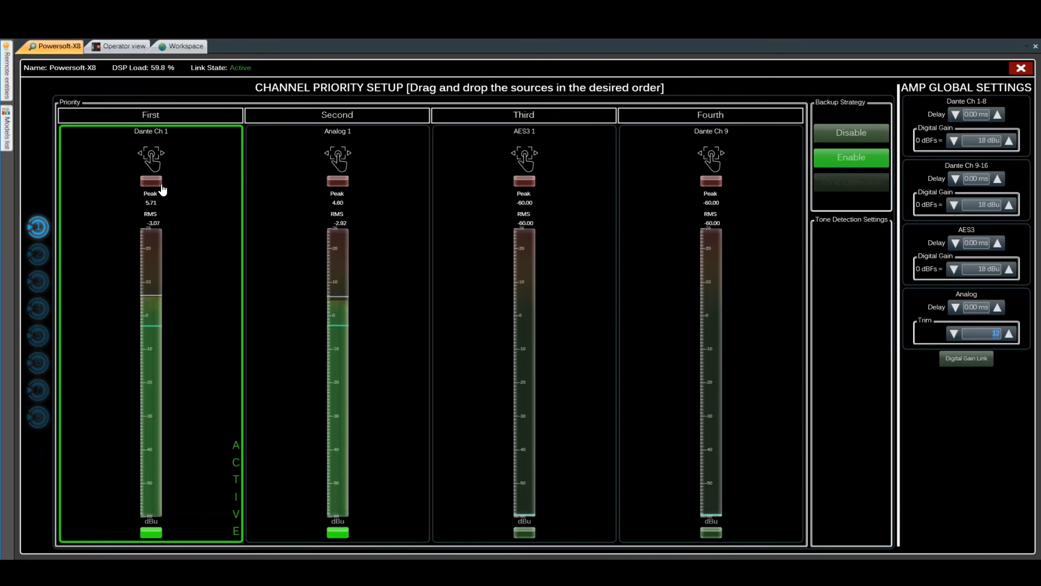
mouse_move(115, 176)
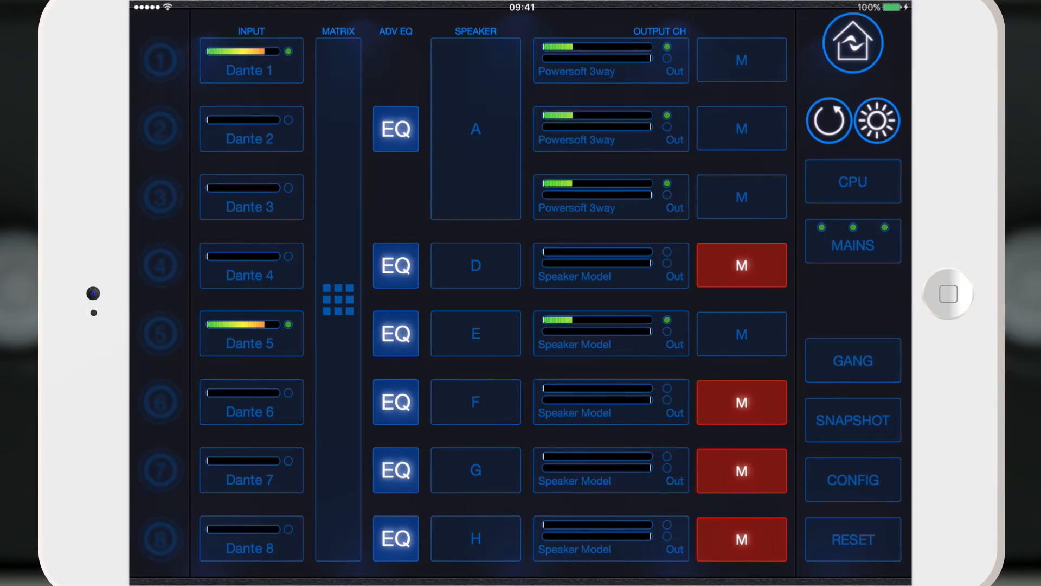
Step: Show channel 1's SOURCE page listing Dante Ch 1, Analog Ch 1, AES3 Ch 1, Dante Ch 9
left_click(251, 61)
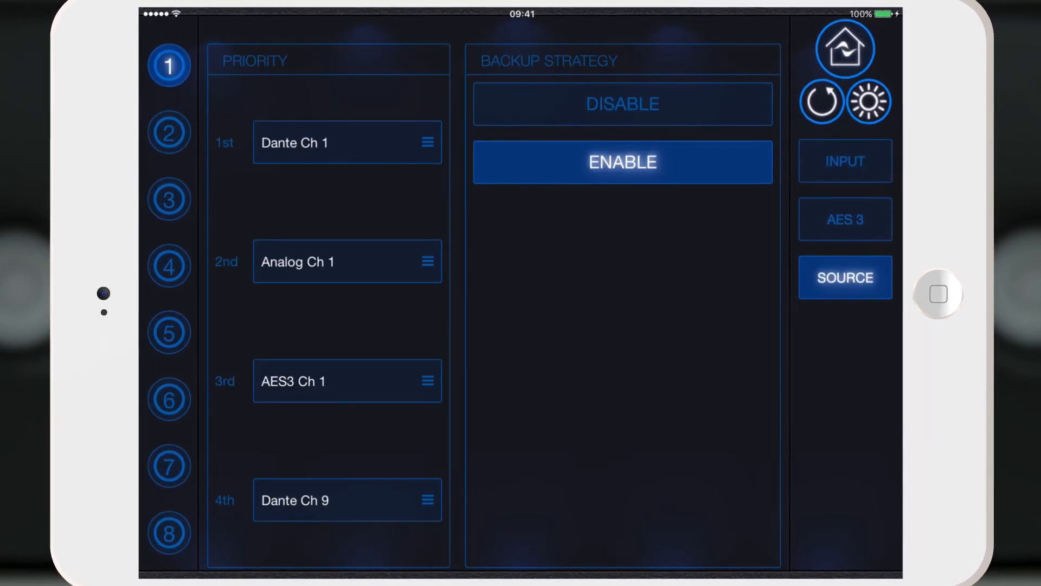
Step: Toggle channel 1's Backup Strategy off and back to enabled
left_click(621, 104)
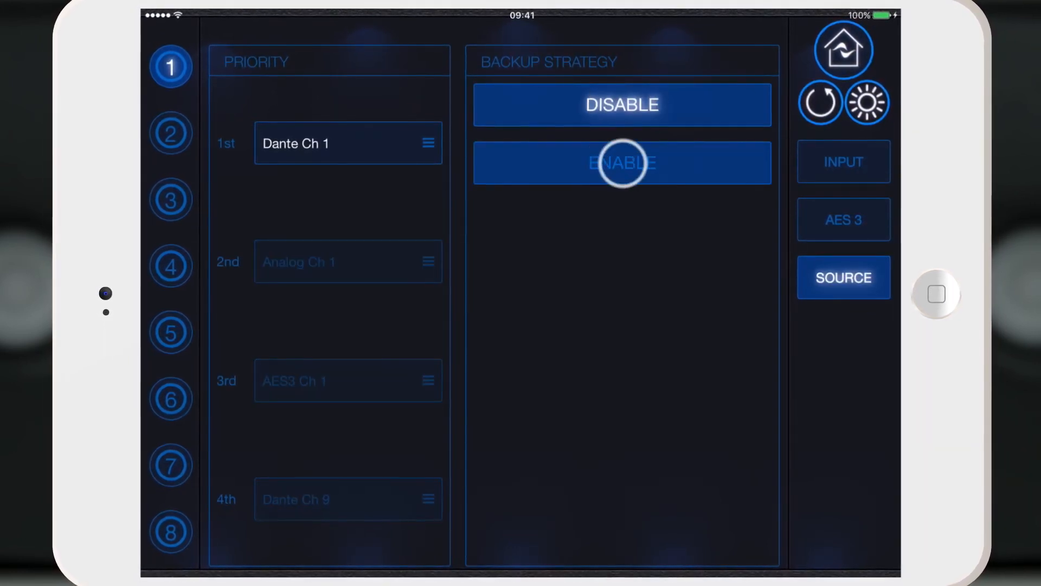
left_click(621, 163)
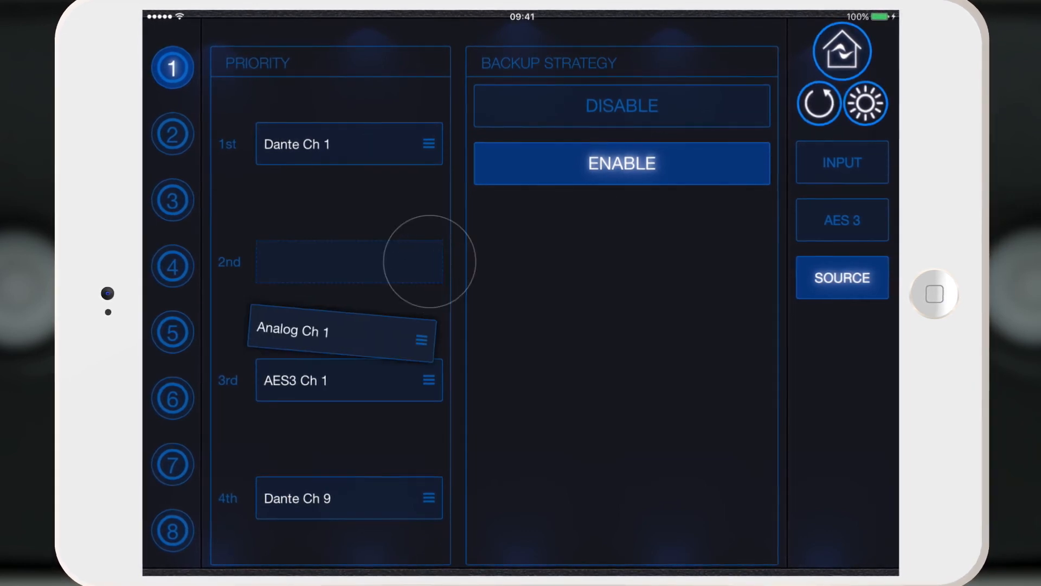